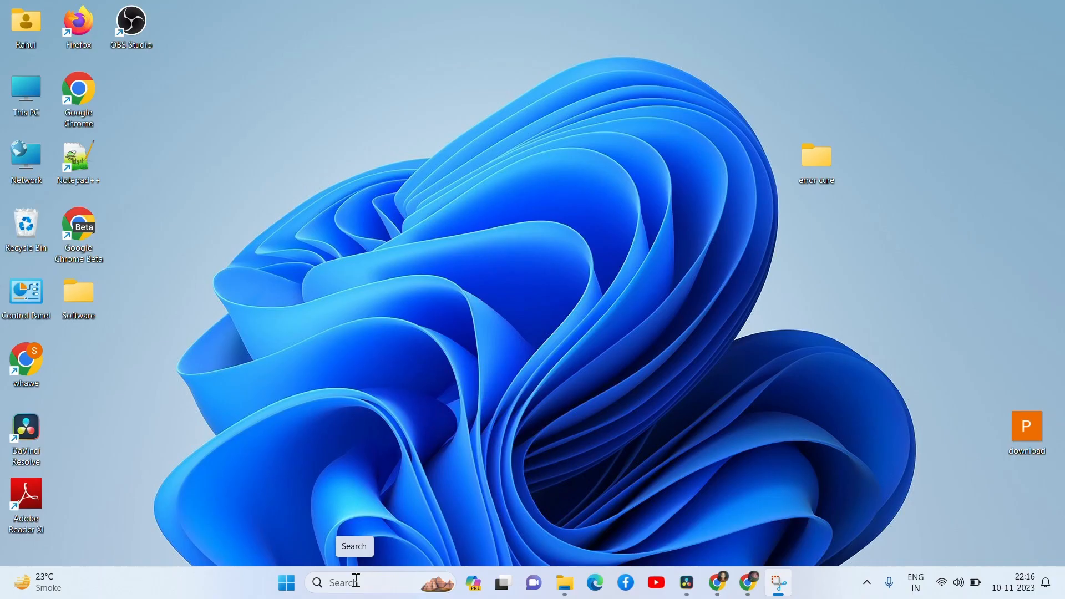
# Step: Search for 'turn windows features on or off' and open the Windows Features dialog
pyautogui.click(353, 582)
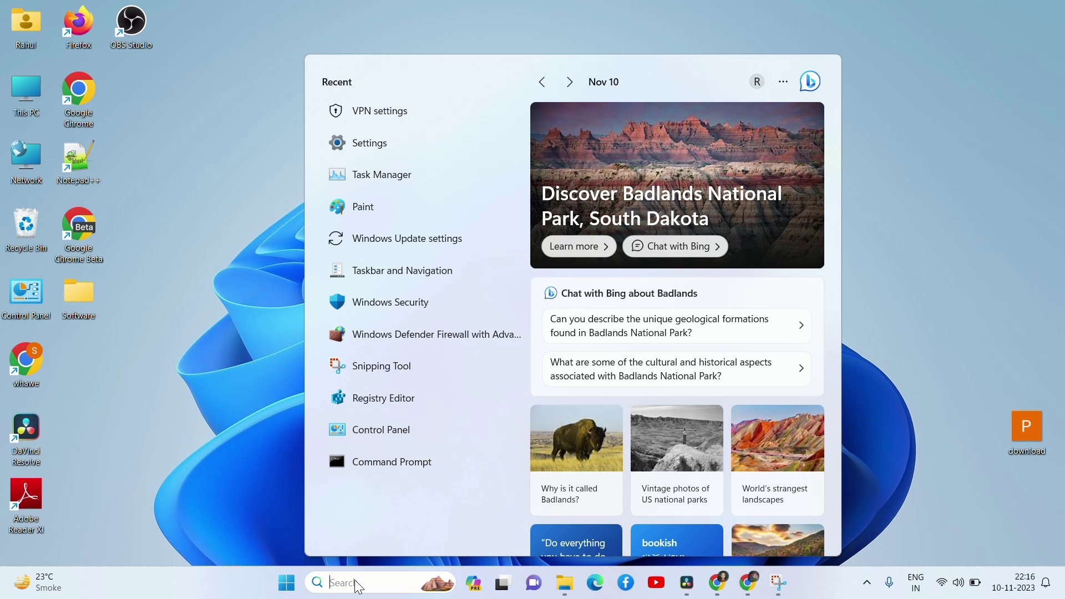
pyautogui.write('turn windows features on c')
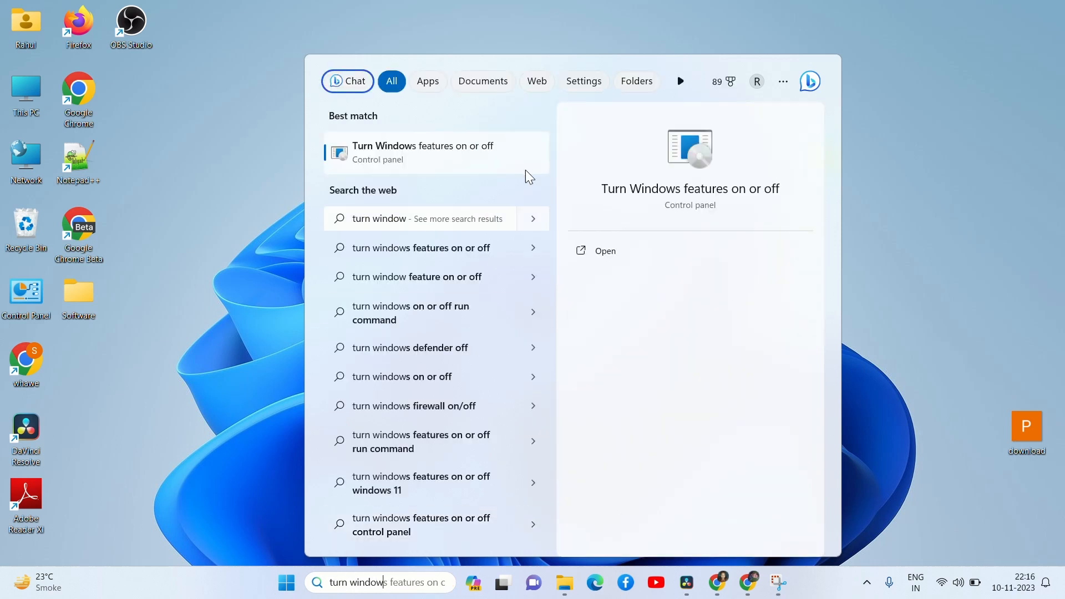
pyautogui.click(604, 251)
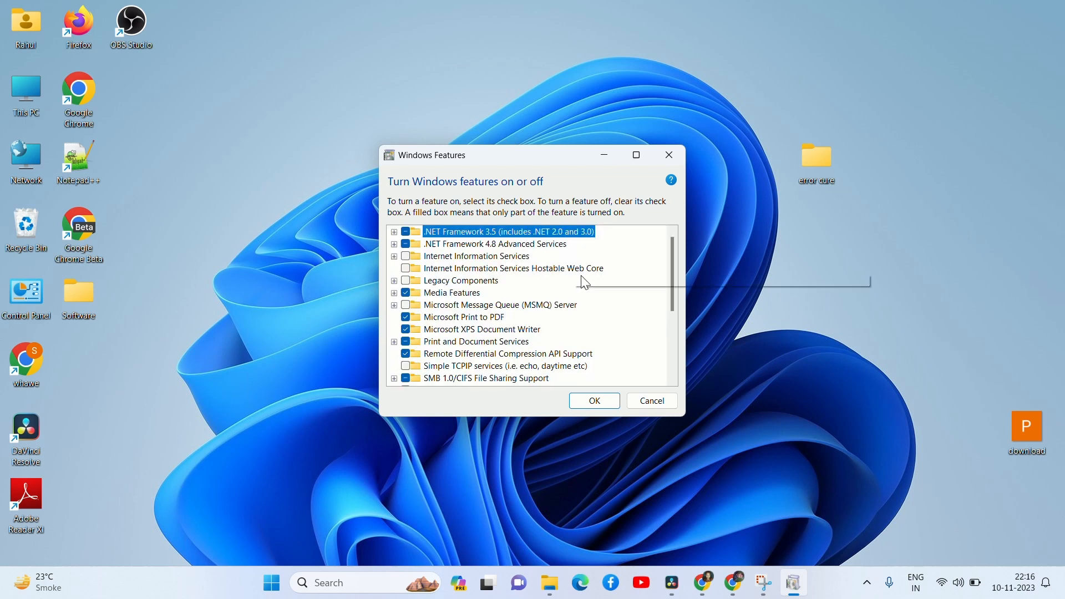
# Step: Tick Virtual Machine Platform in the feature list and confirm with OK
pyautogui.scroll(-3)
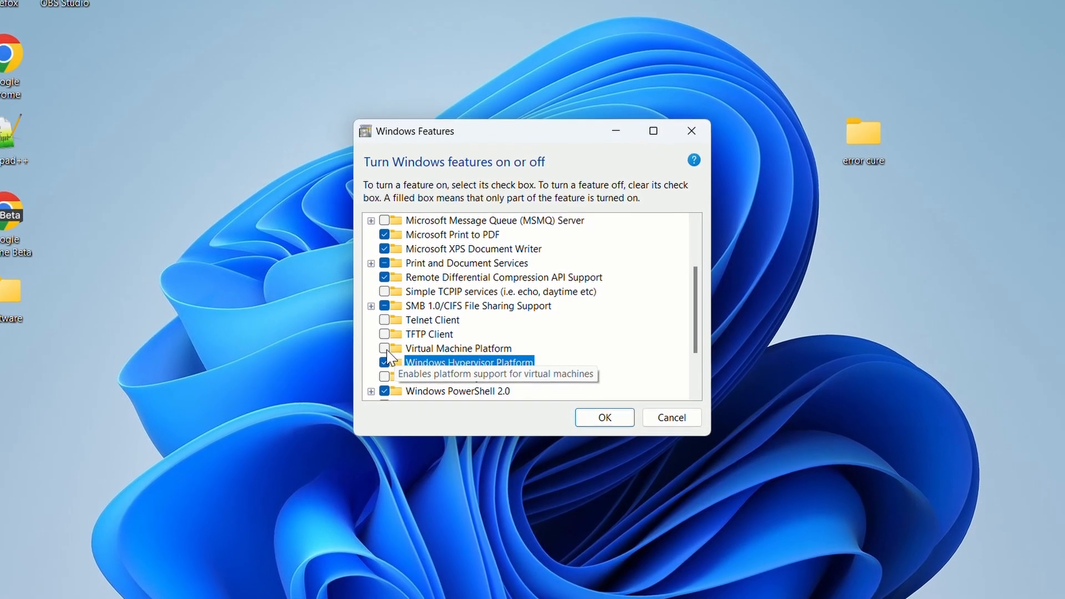
pyautogui.click(391, 348)
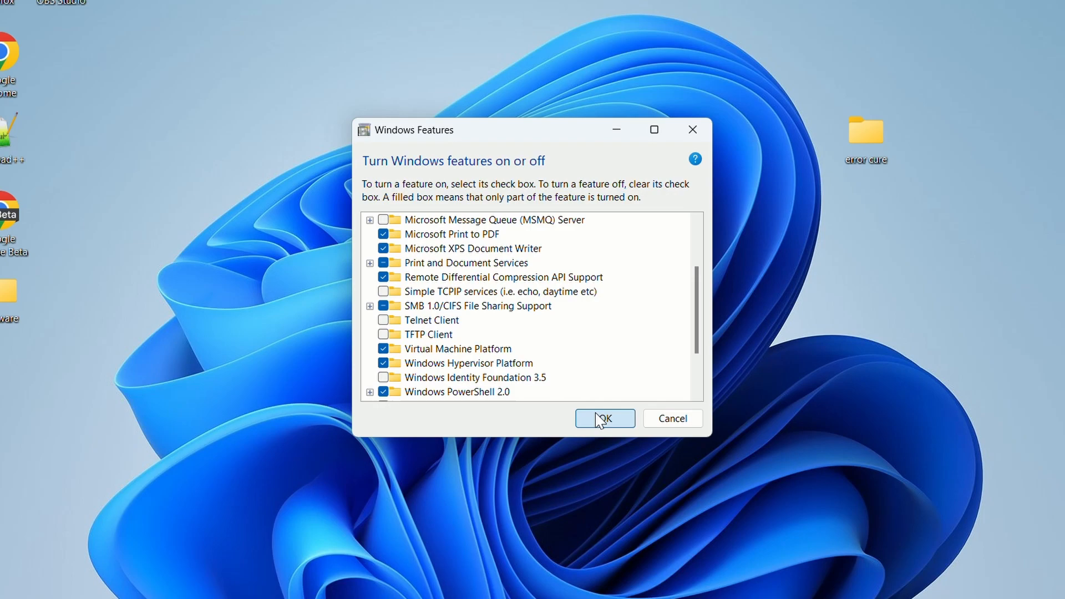
pyautogui.click(602, 418)
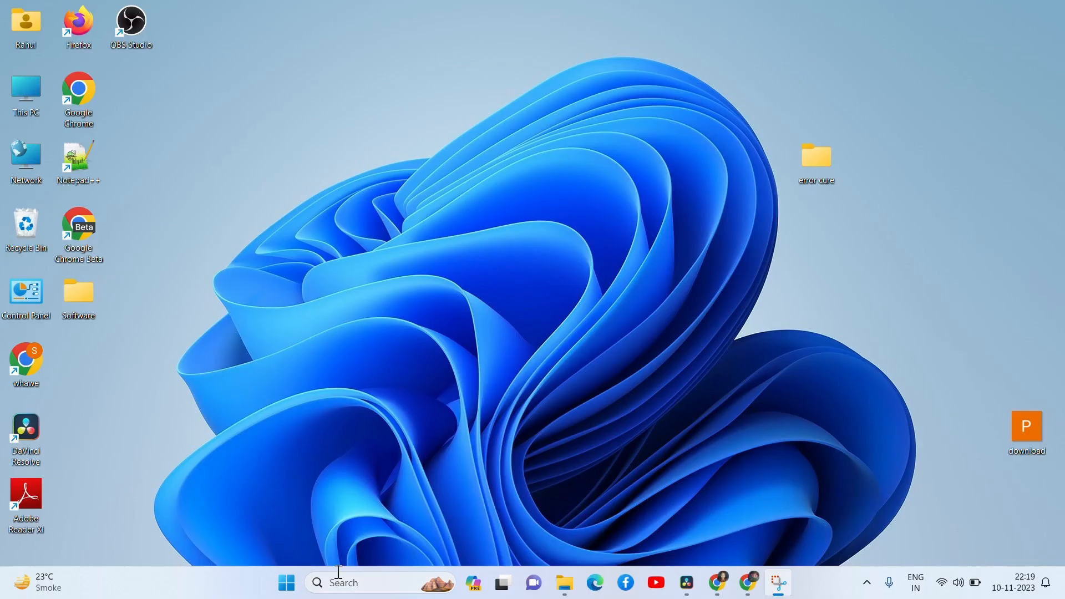
# Step: Search for 'powershell' and run Windows PowerShell as administrator
pyautogui.write('powershell')
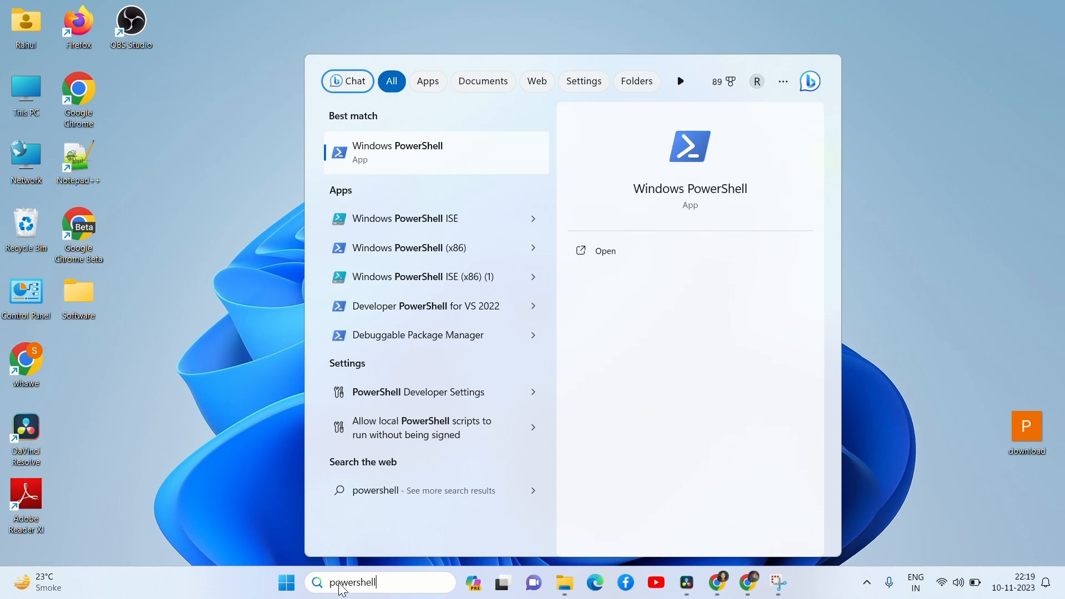
pyautogui.rightClick(397, 152)
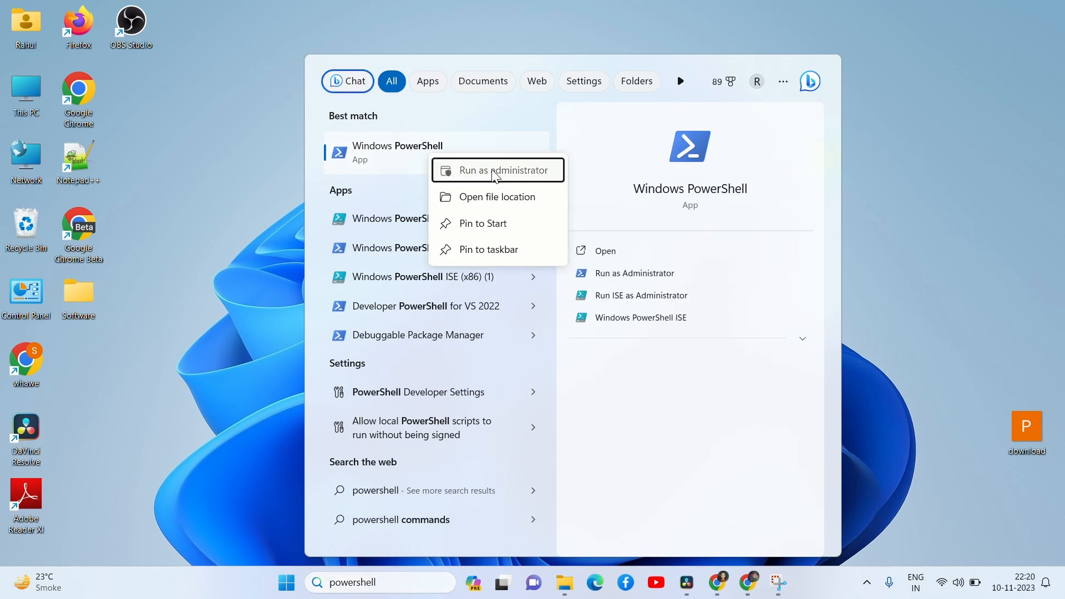
pyautogui.click(498, 170)
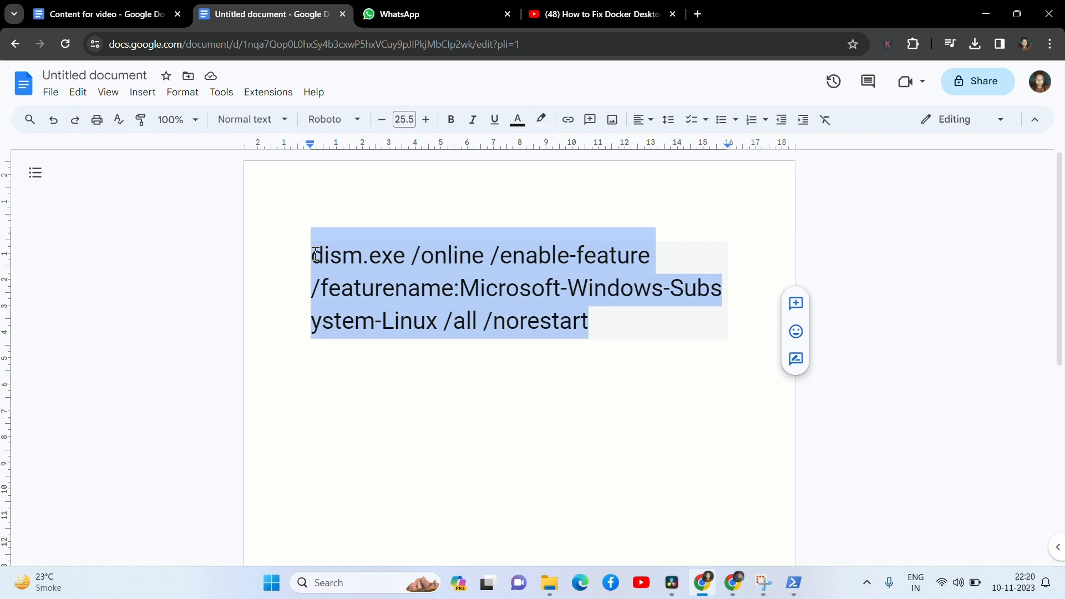
# Step: Select the dism.exe command enabling Microsoft-Windows-Subsystem-Linux to run it in admin PowerShell
pyautogui.click(792, 583)
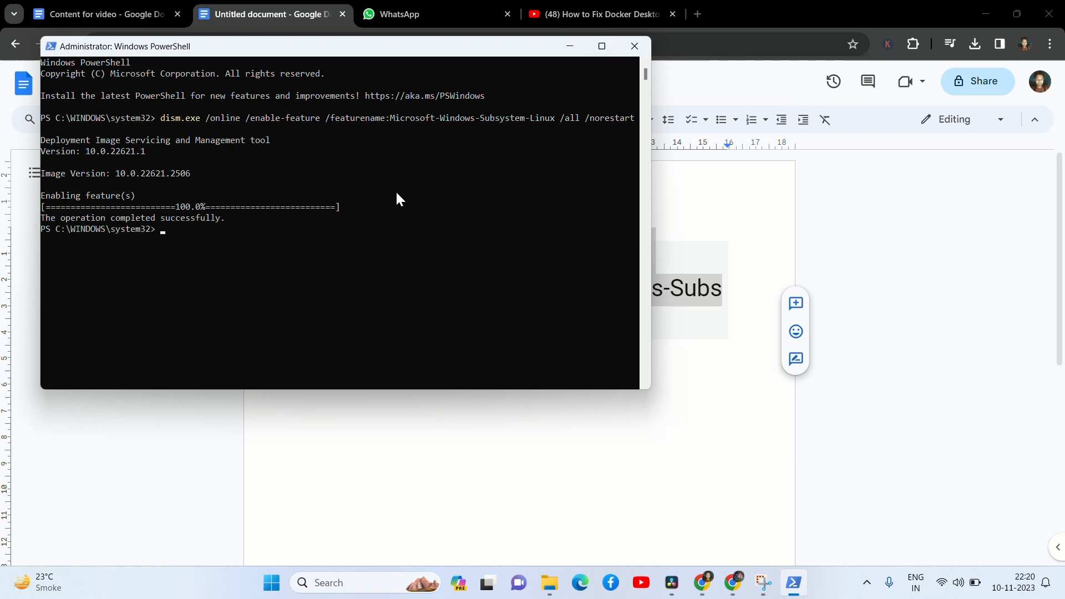
# Step: Browse to learn.microsoft.com/en-us/windows/wsl/install-manual, start the x64 wsl_update_x64.msi download, then cancel it
pyautogui.click(694, 13)
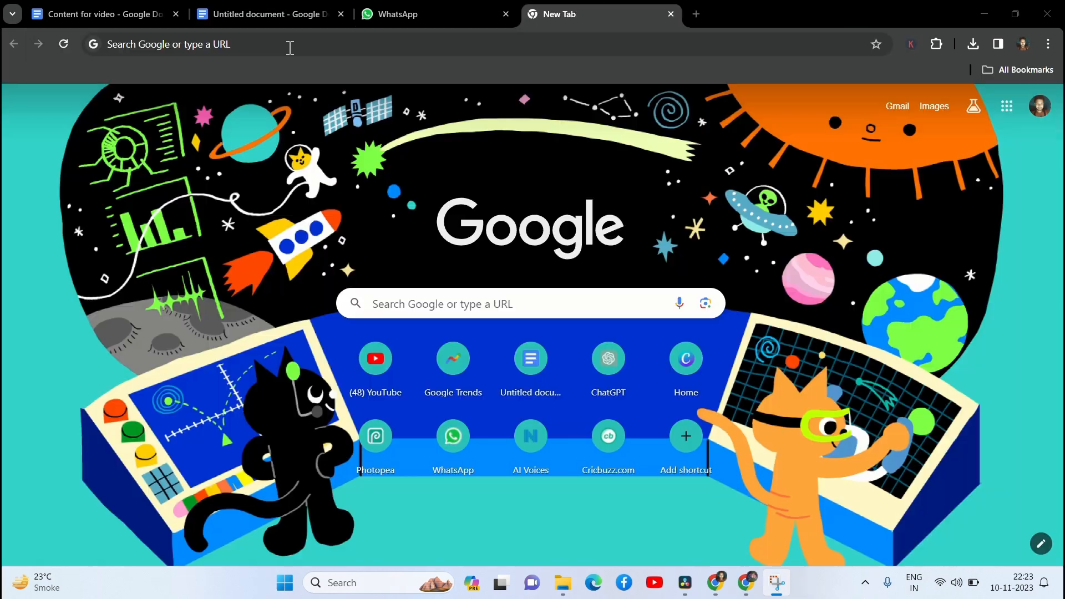
pyautogui.write('https://learn.microsoft.com/en-us/windows/wsl/install-manual#')
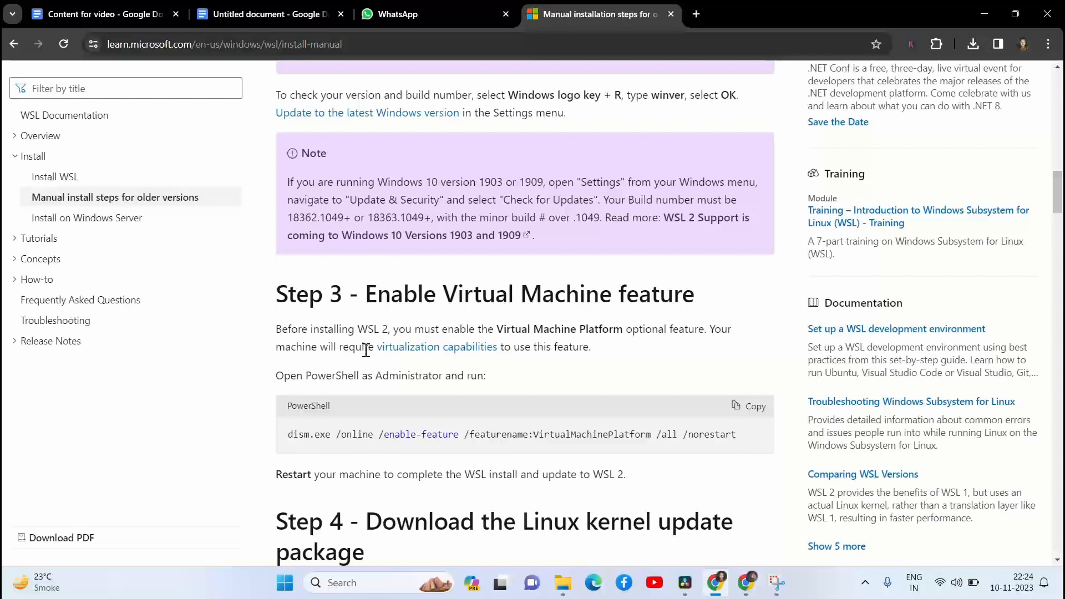
pyautogui.scroll(-3)
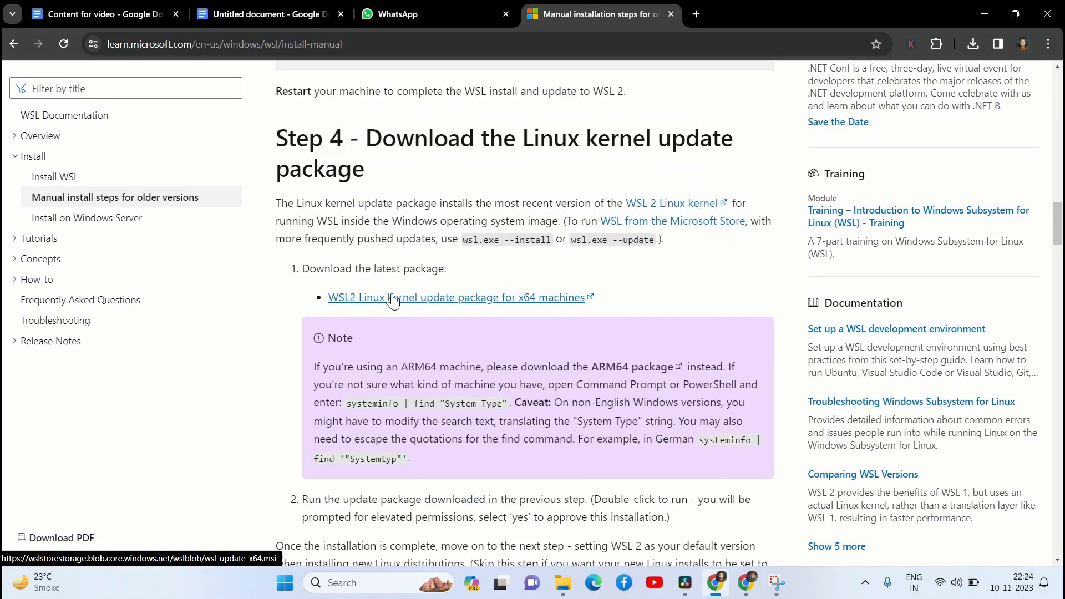
pyautogui.click(456, 297)
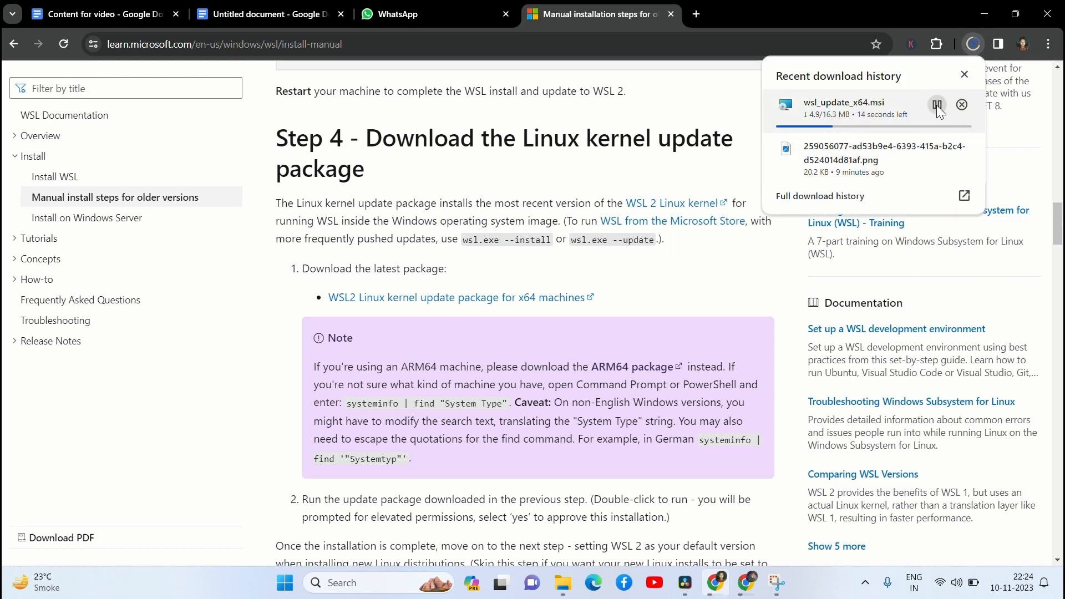
pyautogui.click(962, 104)
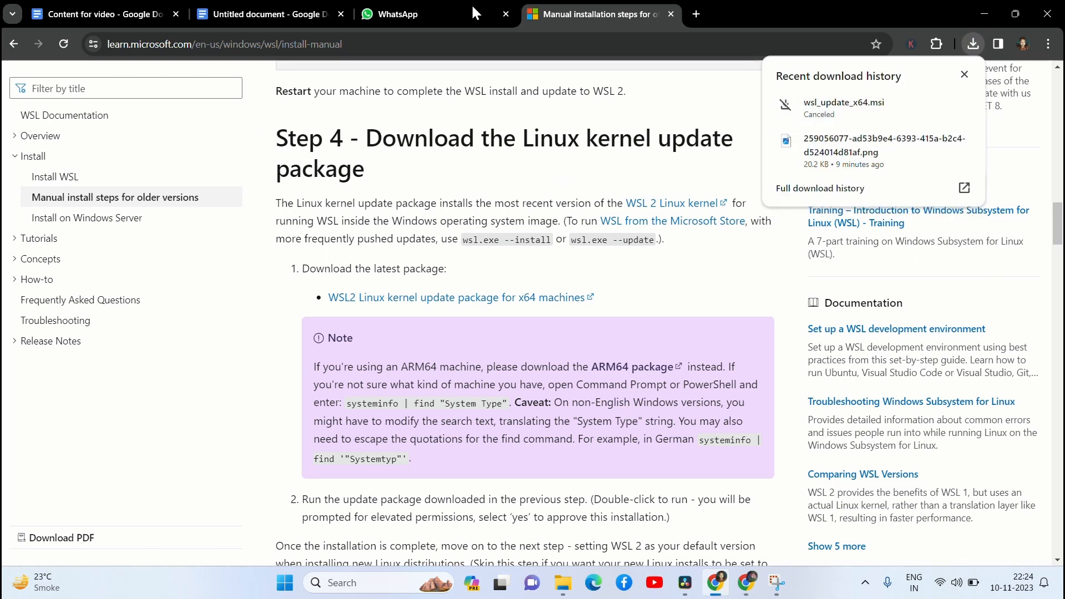